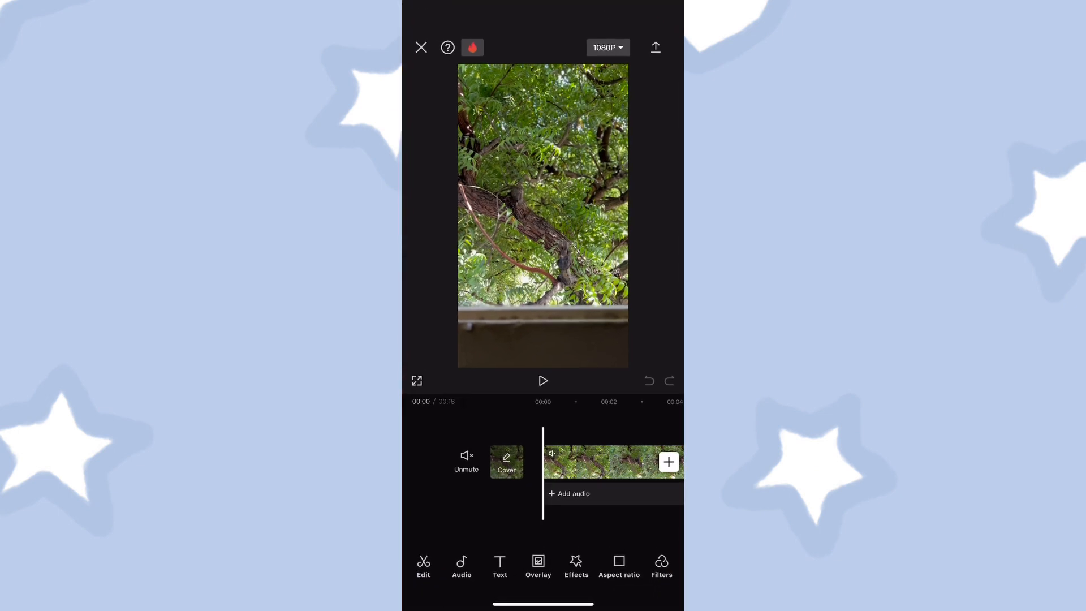
Search the App Store for 'capcut' and open the CapCut - Video Editor listing.
{"action": "left_click", "coordinate": [417, 380]}
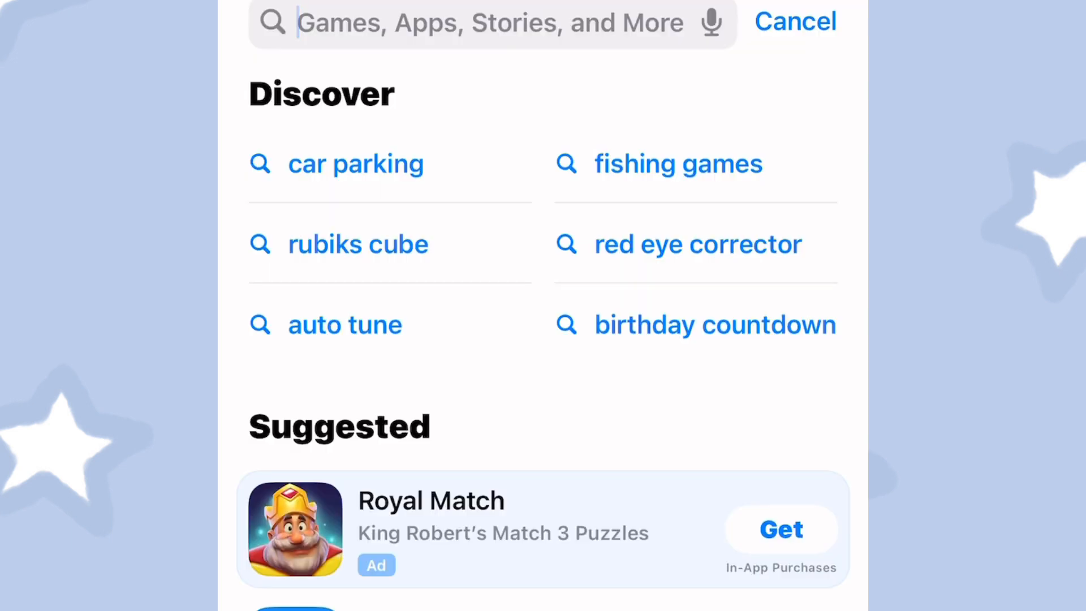
{"action": "type", "text": "capcut"}
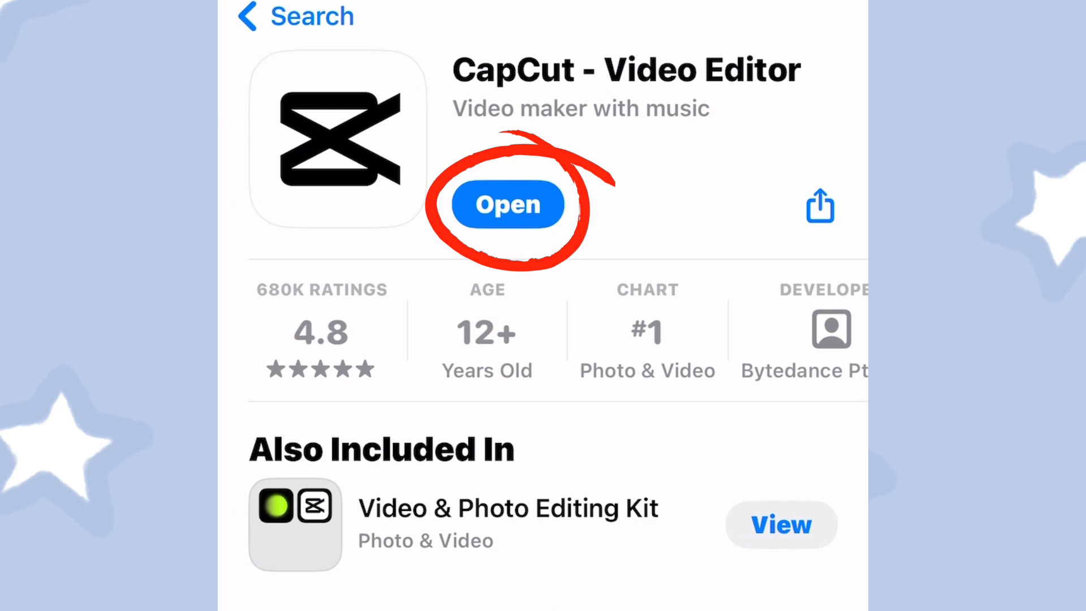
Open the installed CapCut app from its App Store page.
{"action": "left_click", "coordinate": [506, 203]}
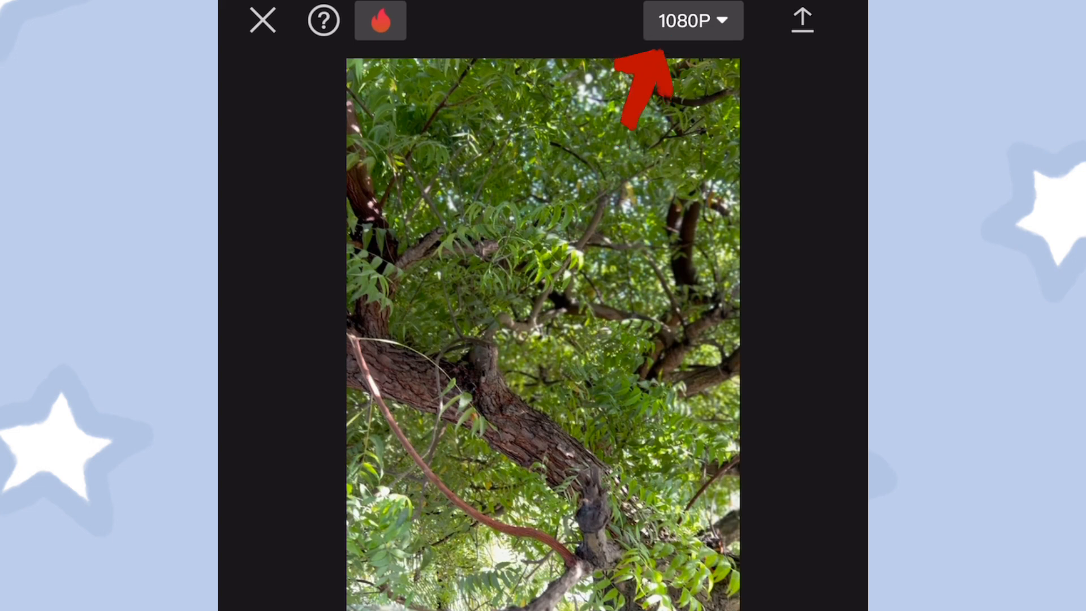
Confirm 1080P resolution and start exporting the tree clip.
{"action": "left_click", "coordinate": [692, 20]}
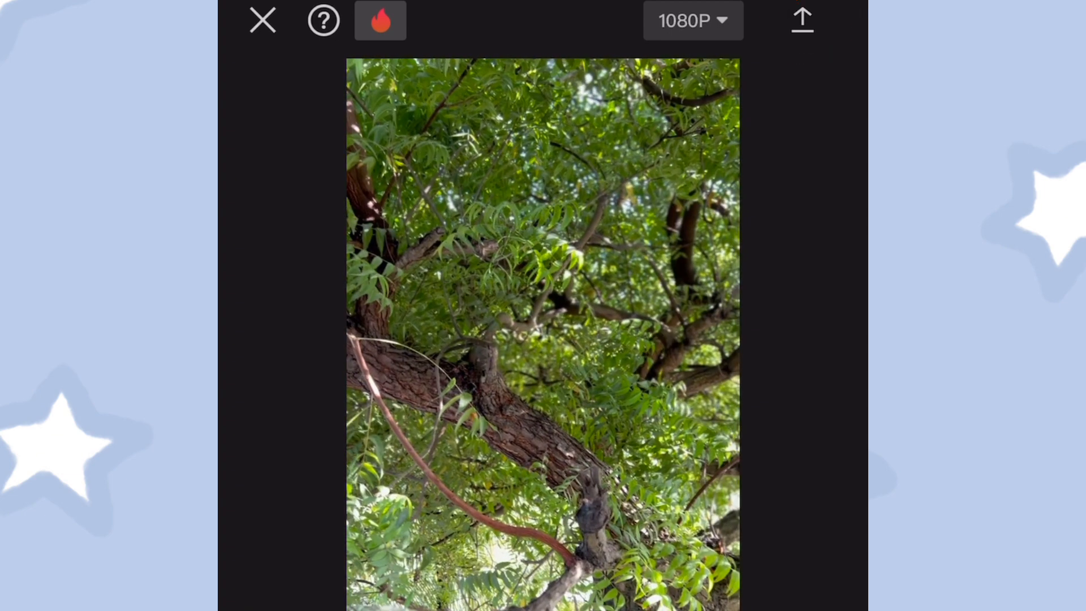
{"action": "left_click", "coordinate": [802, 19]}
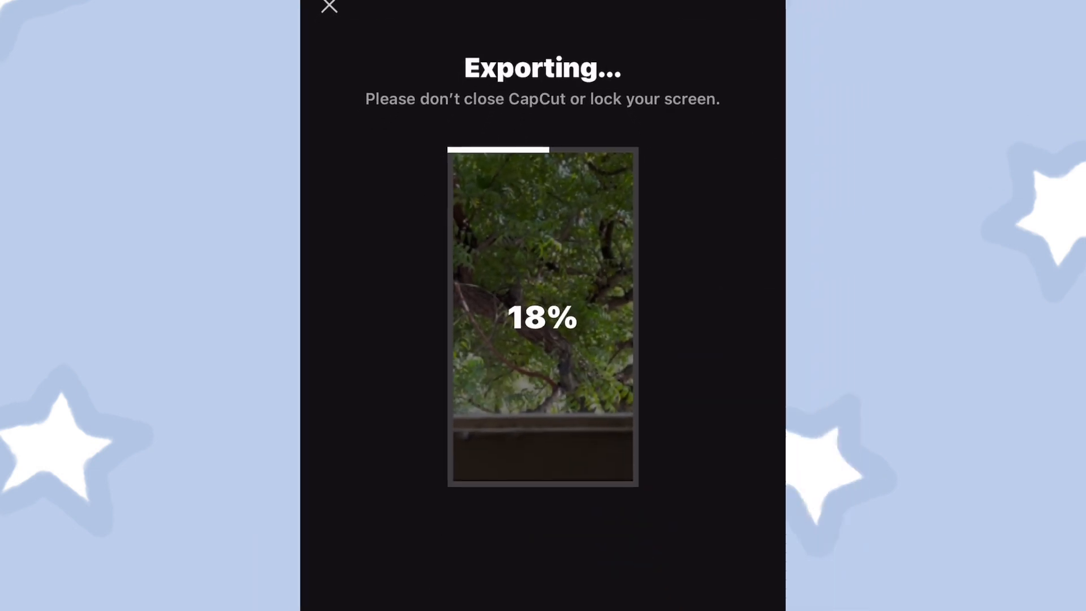